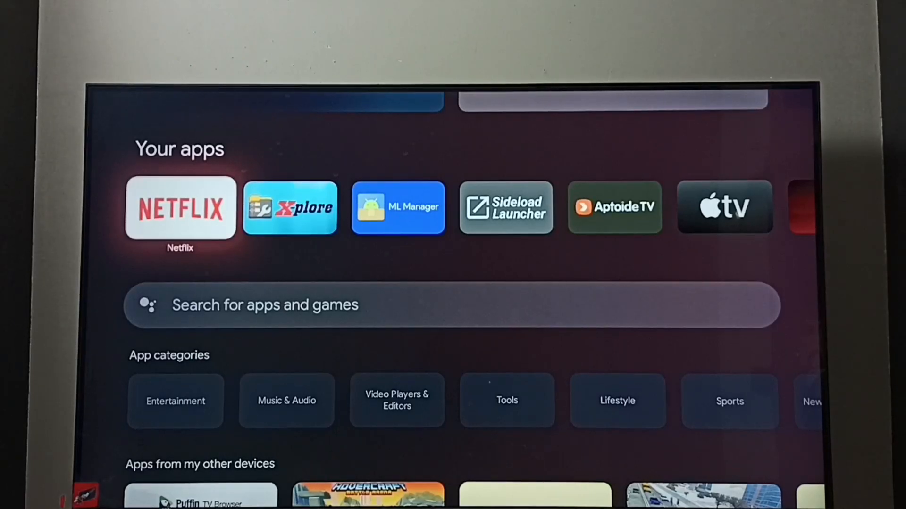
Open Settings > Display and sound > Resolution, where 1080p 60Hz is current
{"action": "scroll", "scroll_direction": "up", "scroll_amount": 3}
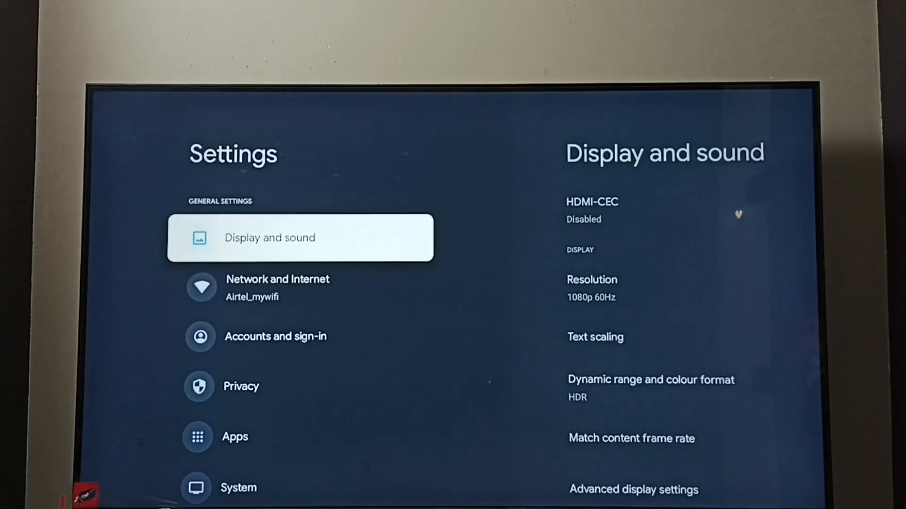
{"action": "left_click", "coordinate": [300, 237]}
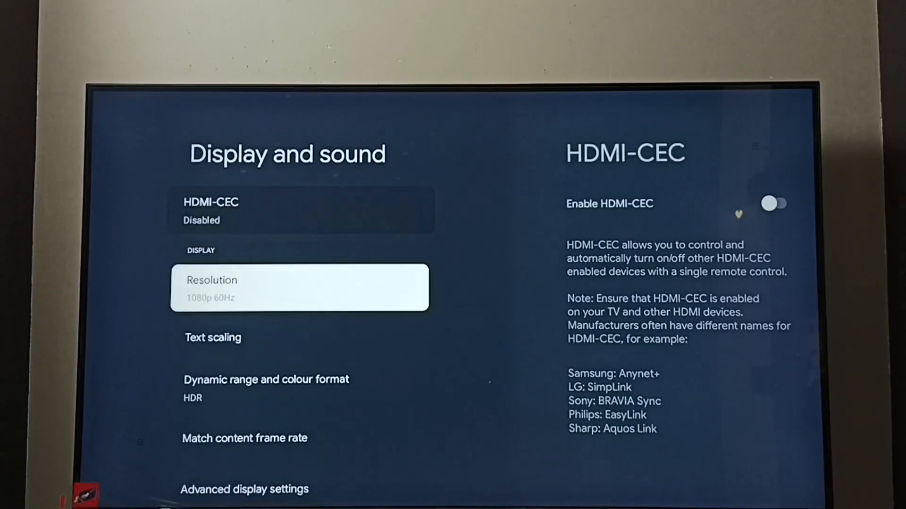
{"action": "left_click", "coordinate": [299, 287]}
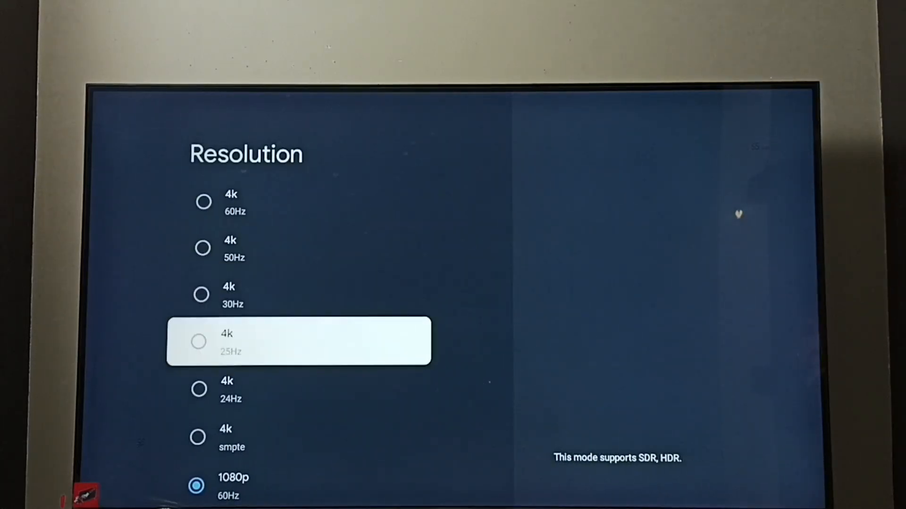
{"action": "scroll", "scroll_direction": "down", "scroll_amount": 3}
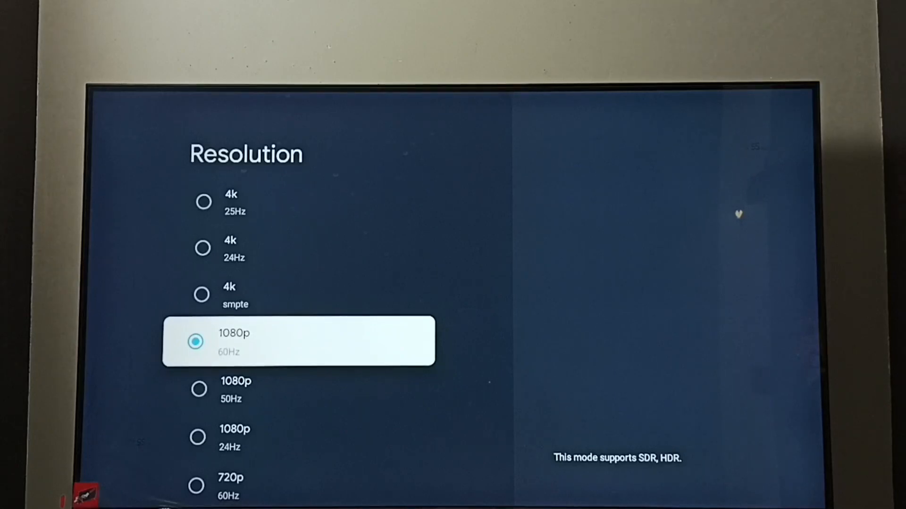
{"action": "scroll", "scroll_direction": "down", "scroll_amount": 3}
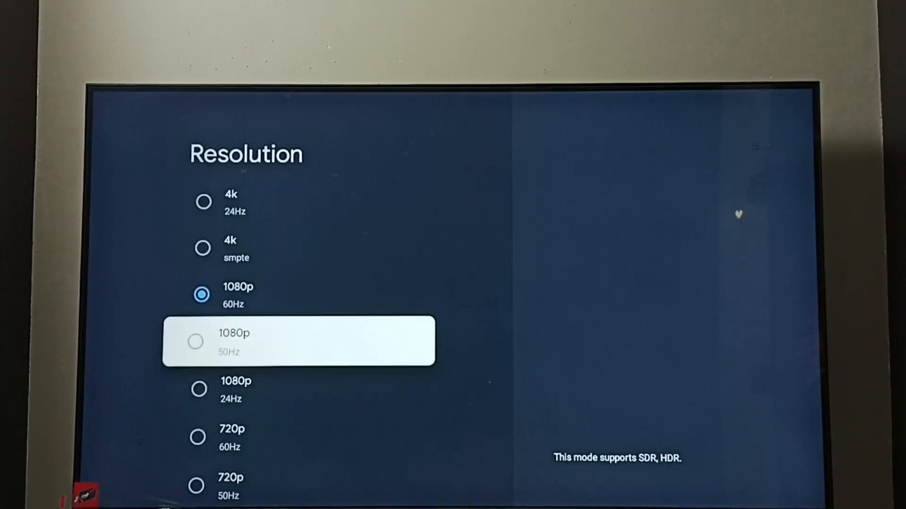
{"action": "scroll", "scroll_direction": "down", "scroll_amount": 3}
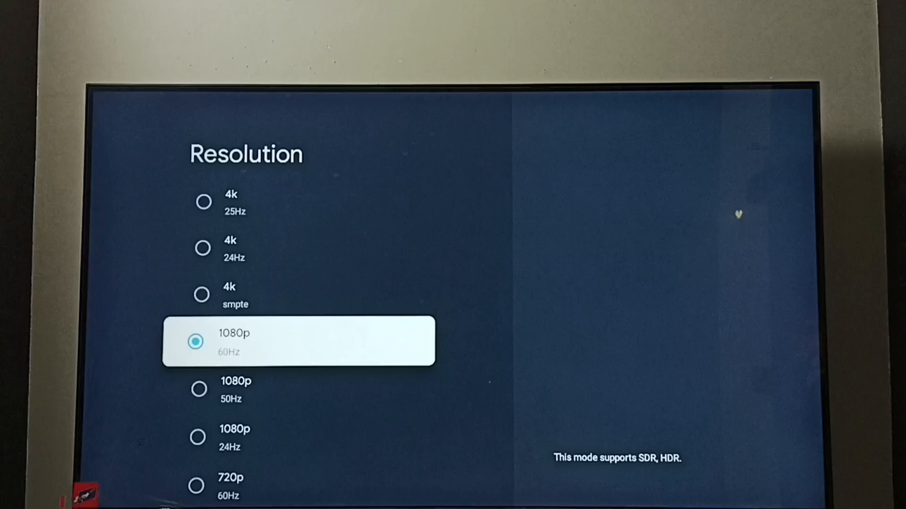
Switch the resolution to 4k 50Hz and keep it in the change dialog
{"action": "scroll", "scroll_direction": "up", "scroll_amount": 3}
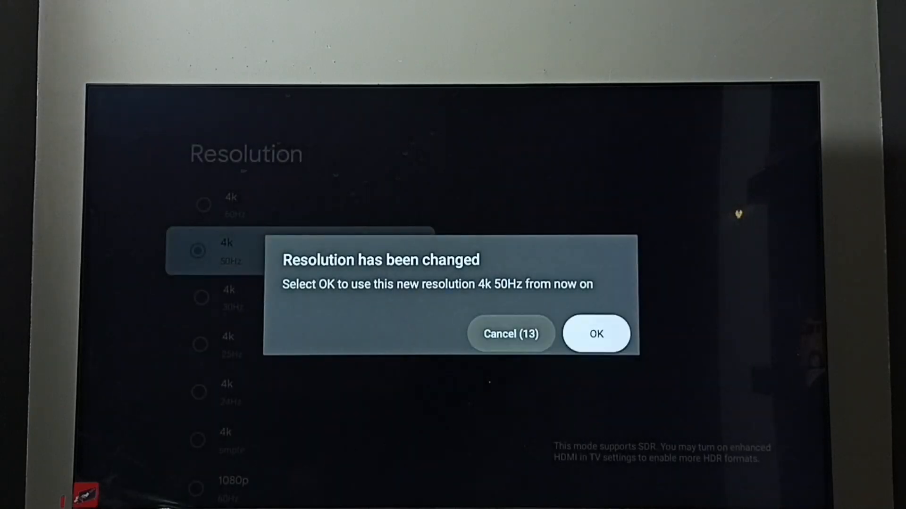
{"action": "left_click", "coordinate": [596, 334]}
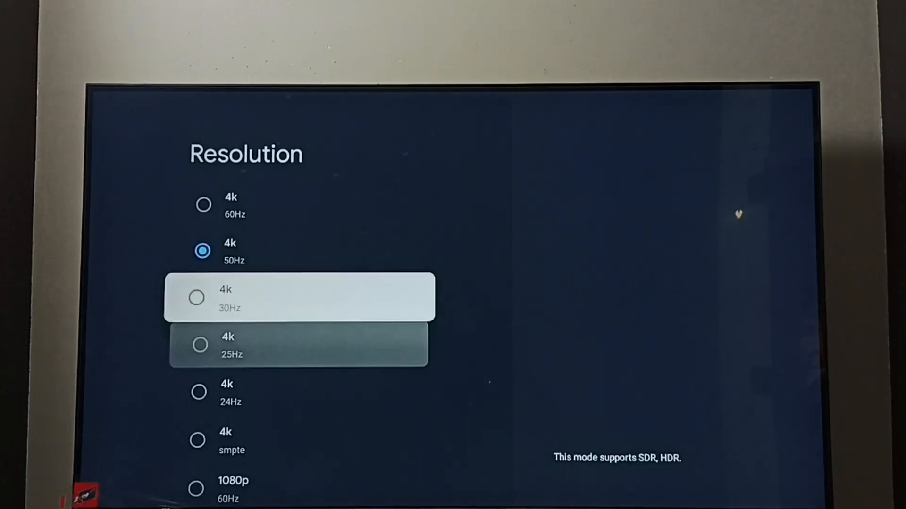
Select 1080p 60Hz in the Resolution list and keep it with OK
{"action": "scroll", "scroll_direction": "down", "scroll_amount": 3}
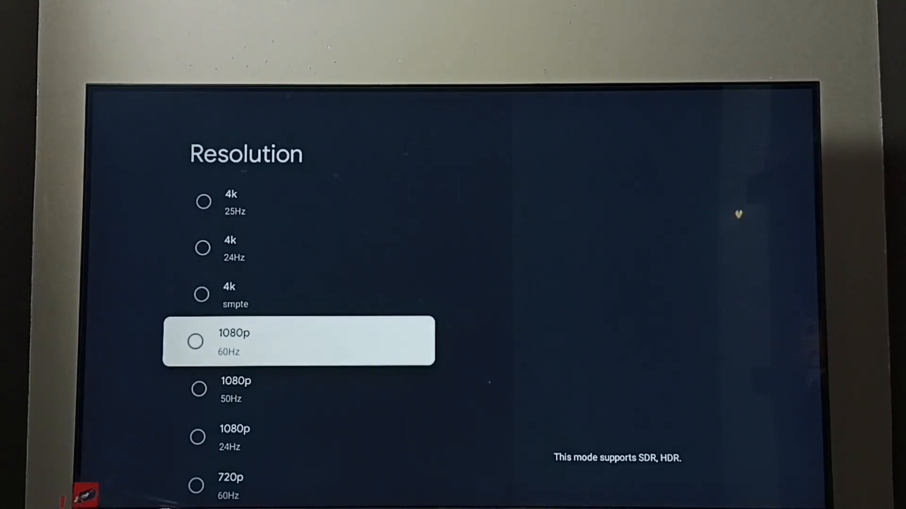
{"action": "left_click", "coordinate": [195, 341]}
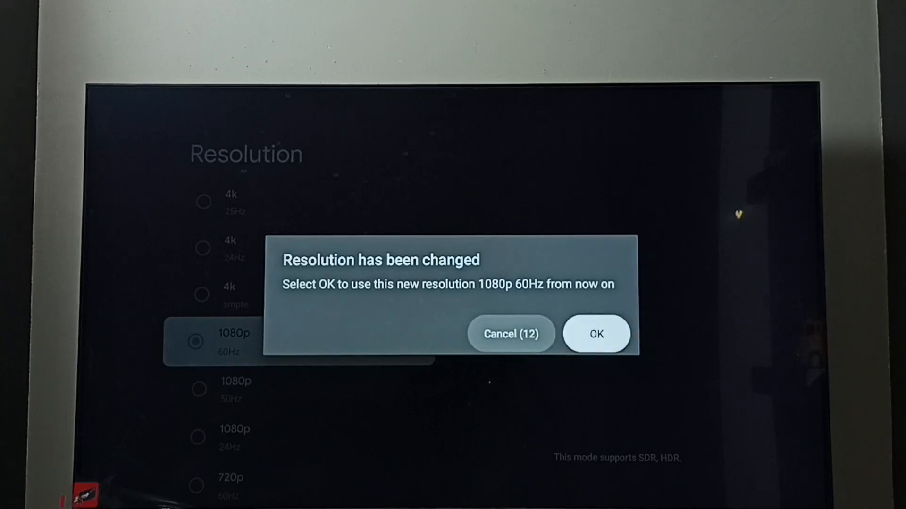
{"action": "left_click", "coordinate": [596, 334]}
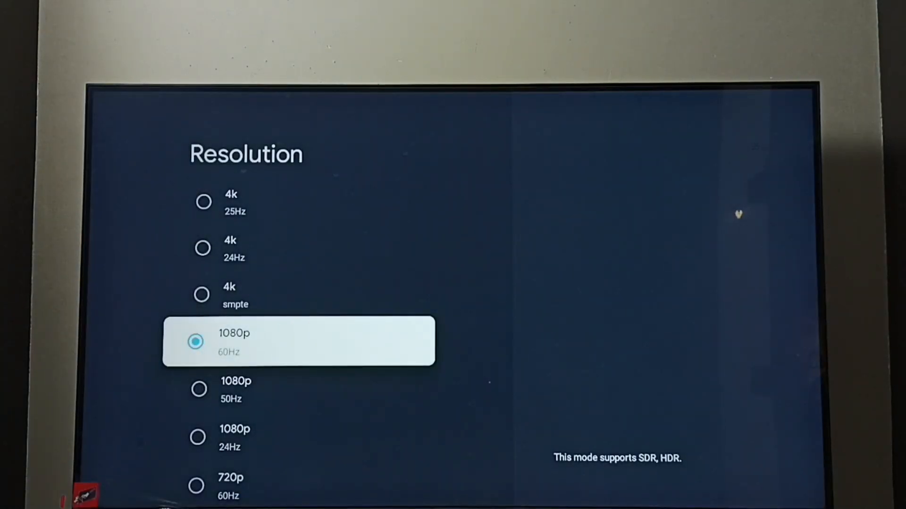